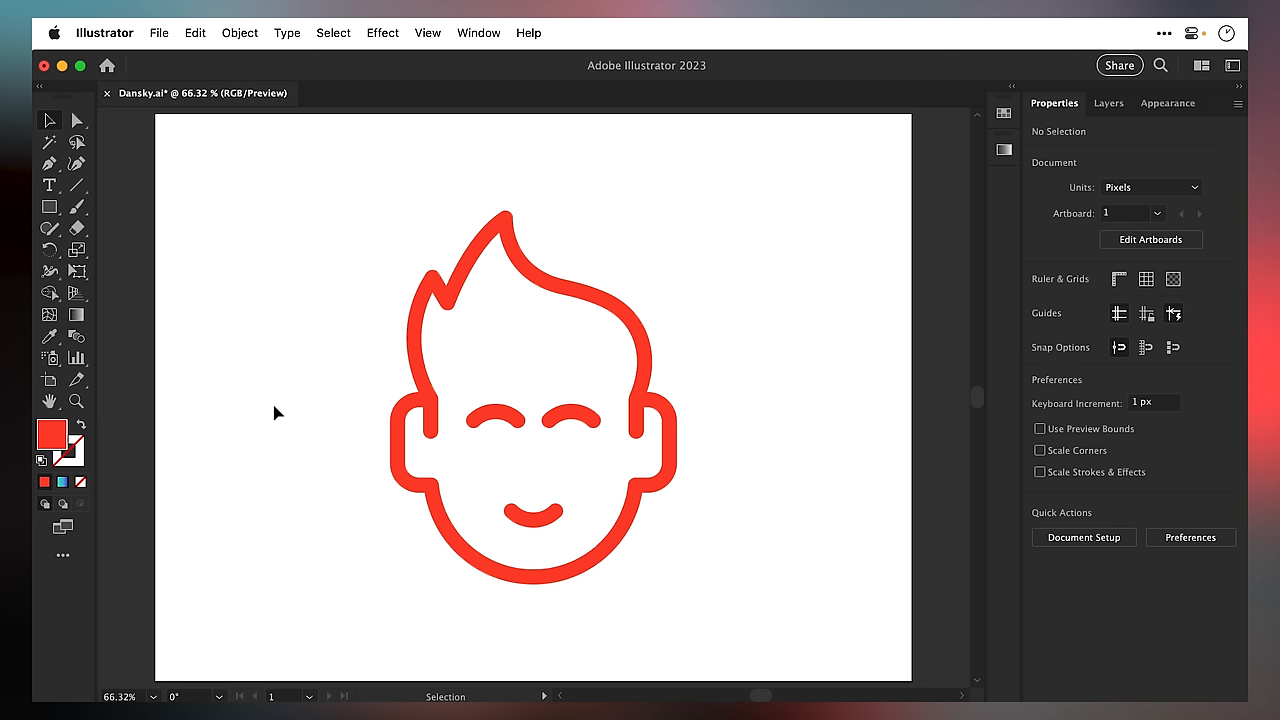
pyautogui.moveTo(268, 413)
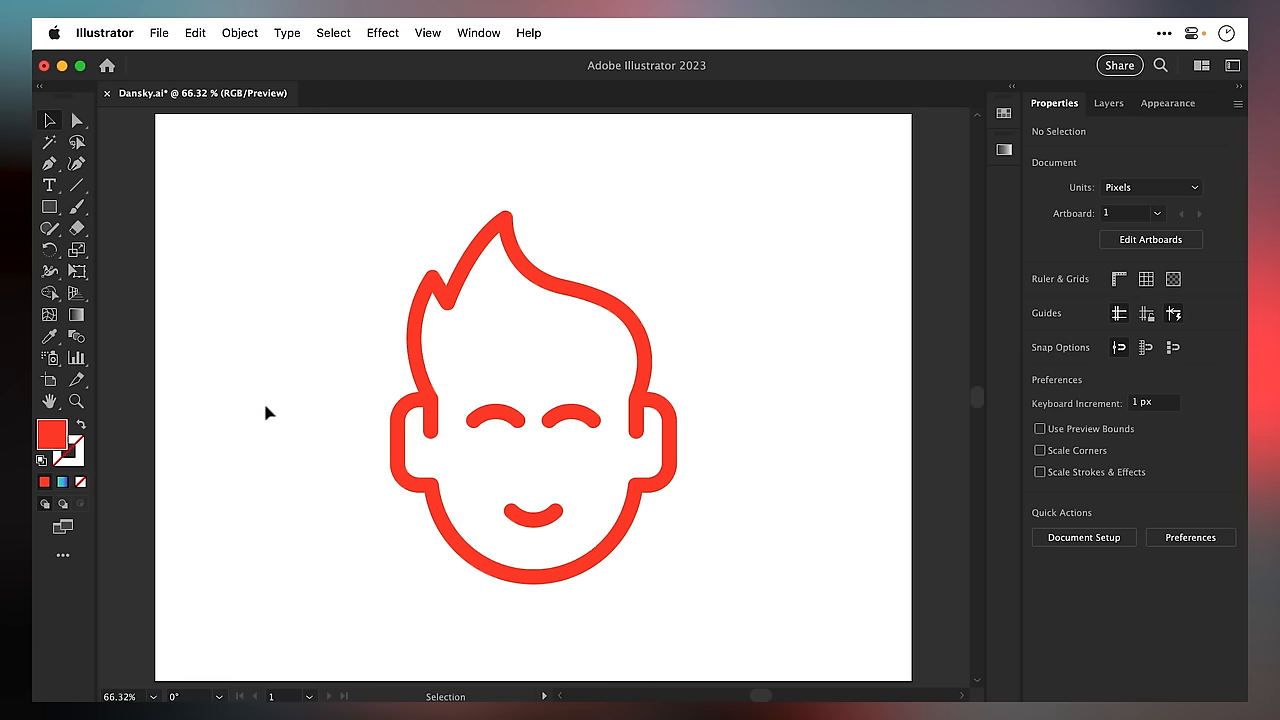
# - Select the Rotate View Tool from the Hand Tool flyout
pyautogui.click(48, 400)
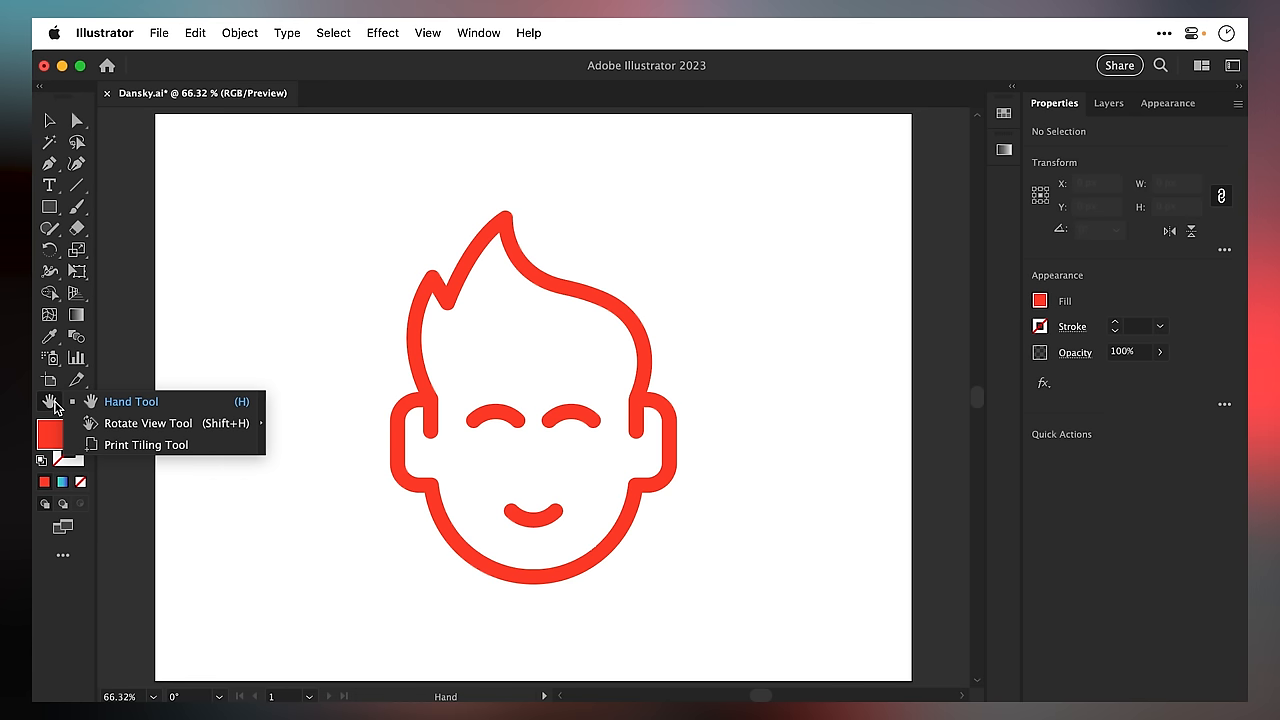
pyautogui.moveTo(90, 417)
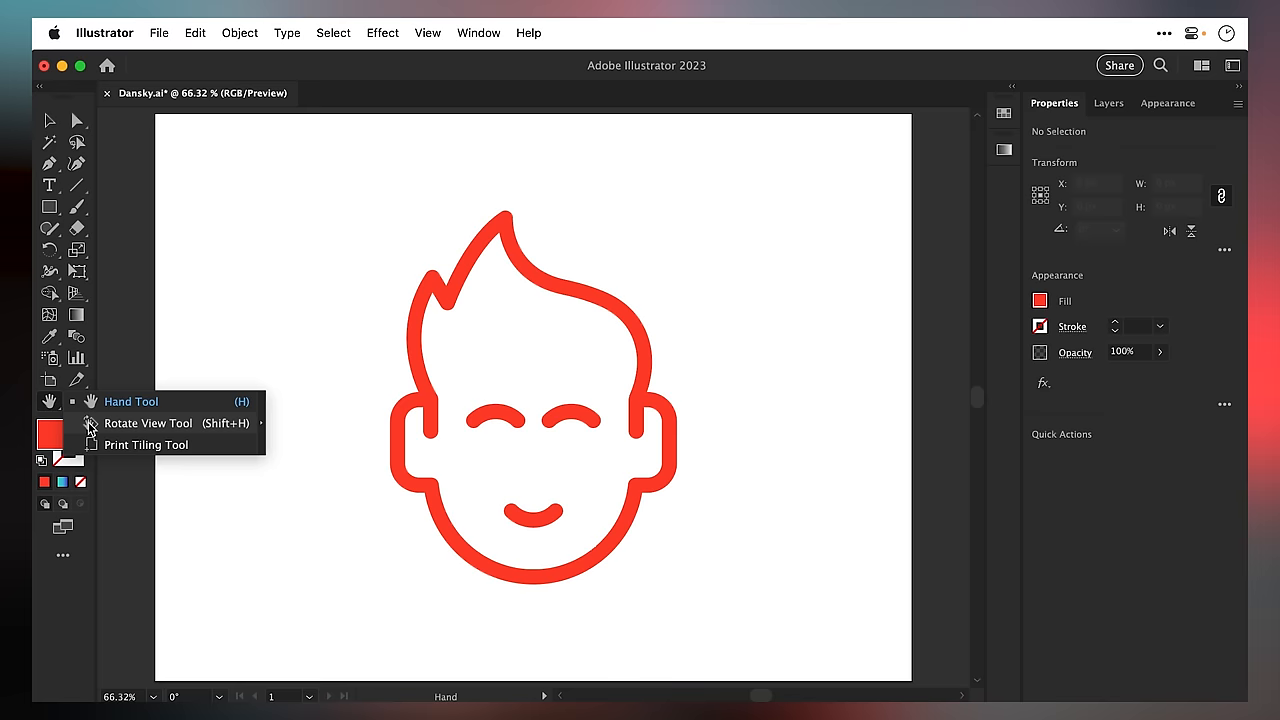
pyautogui.click(148, 423)
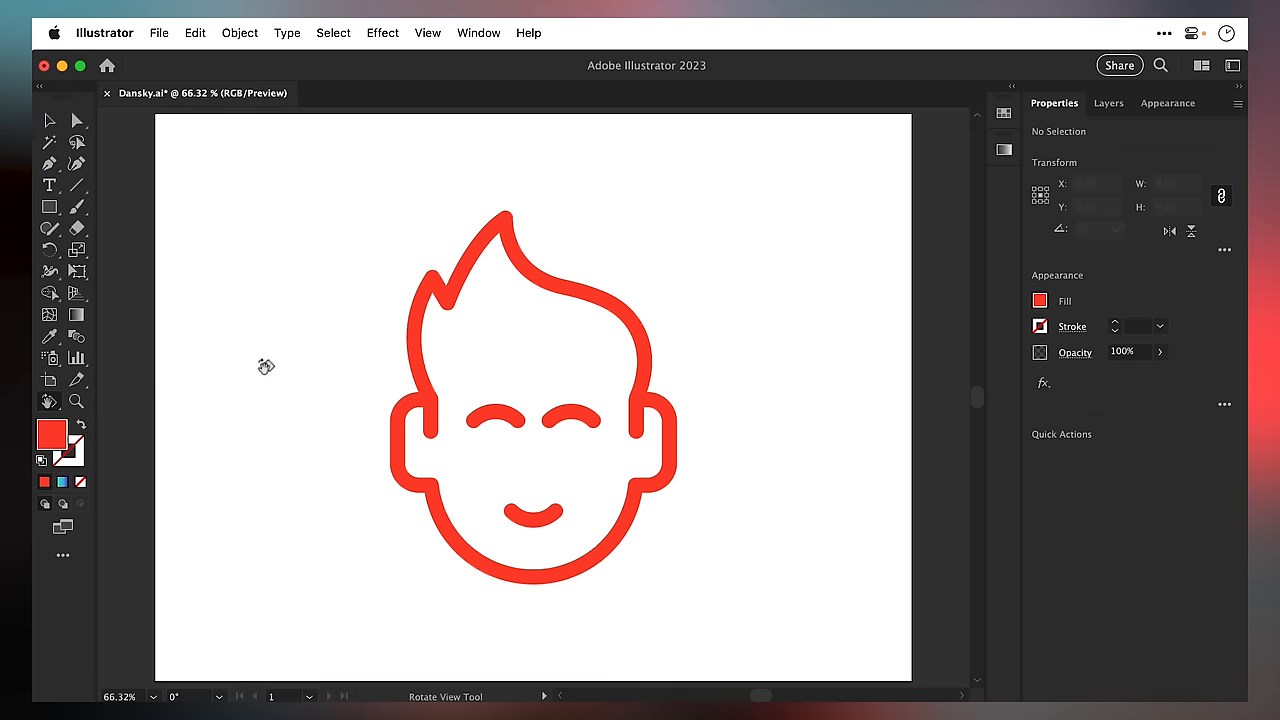
# - Tilt the artboard view about 6.5 degrees, then open the View menu's rotation presets
pyautogui.moveTo(540, 400); pyautogui.dragTo(490, 500)
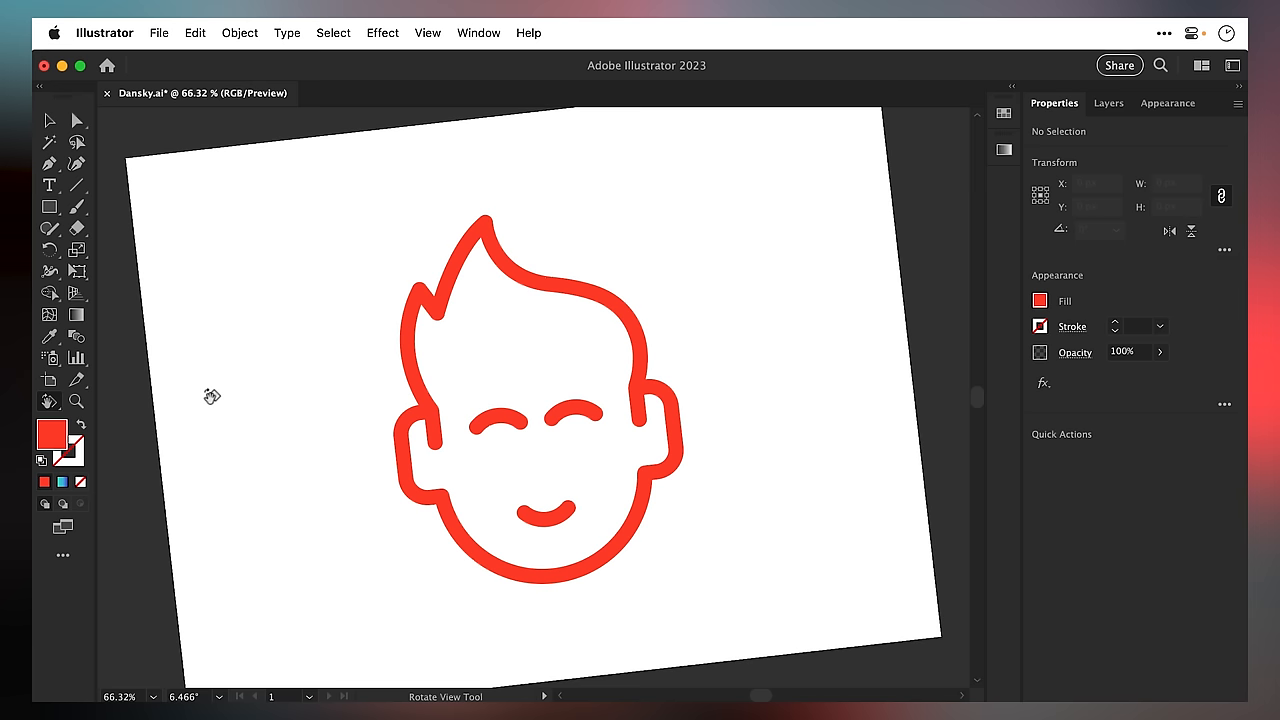
pyautogui.moveTo(300, 238)
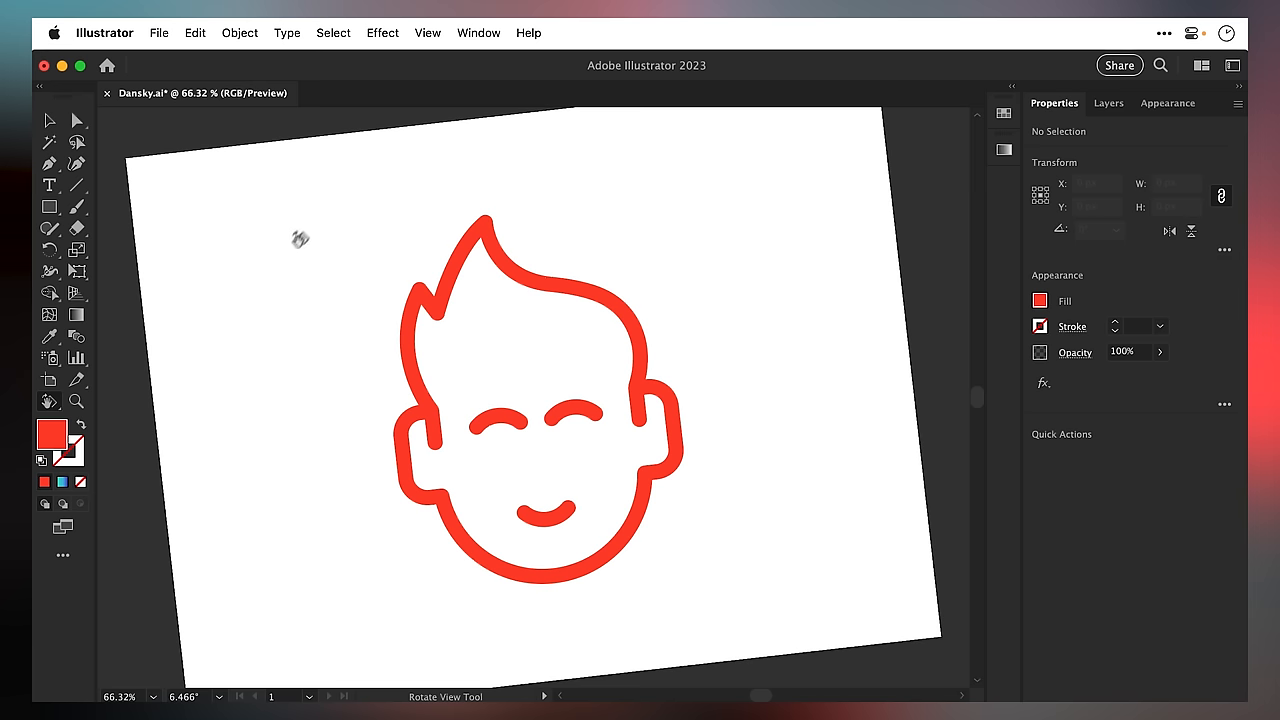
pyautogui.click(428, 33)
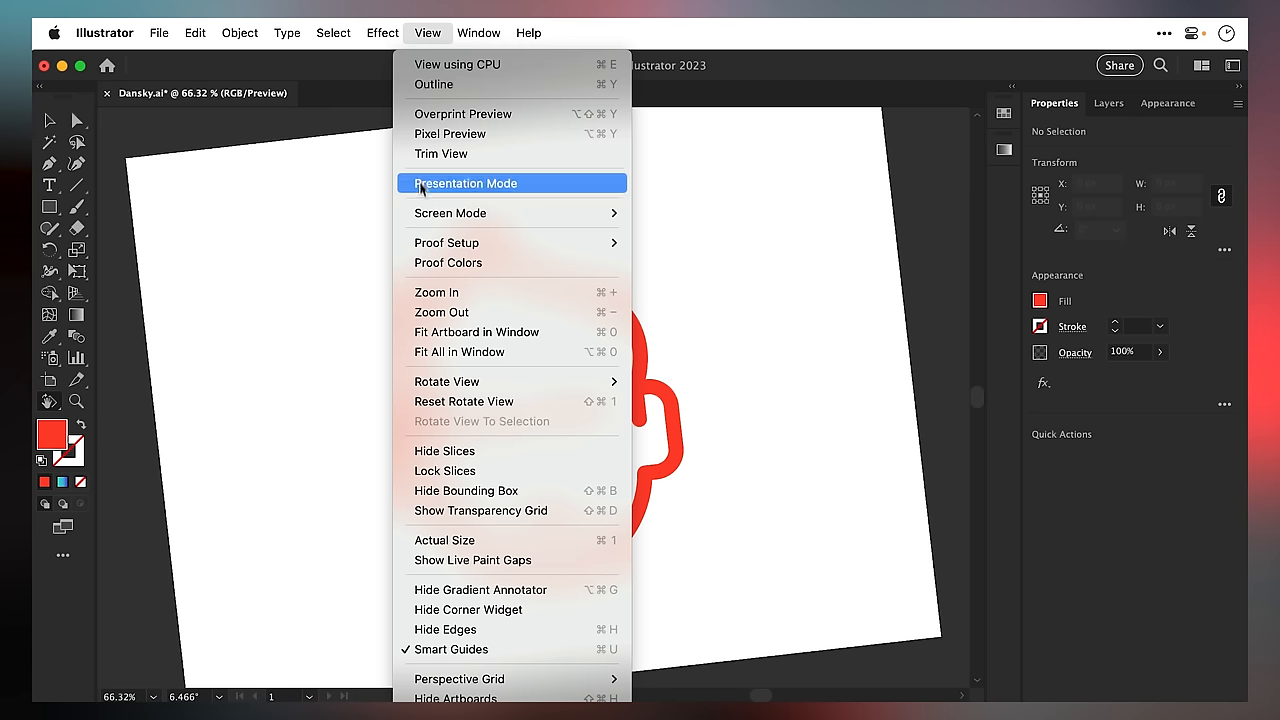
pyautogui.moveTo(447, 381)
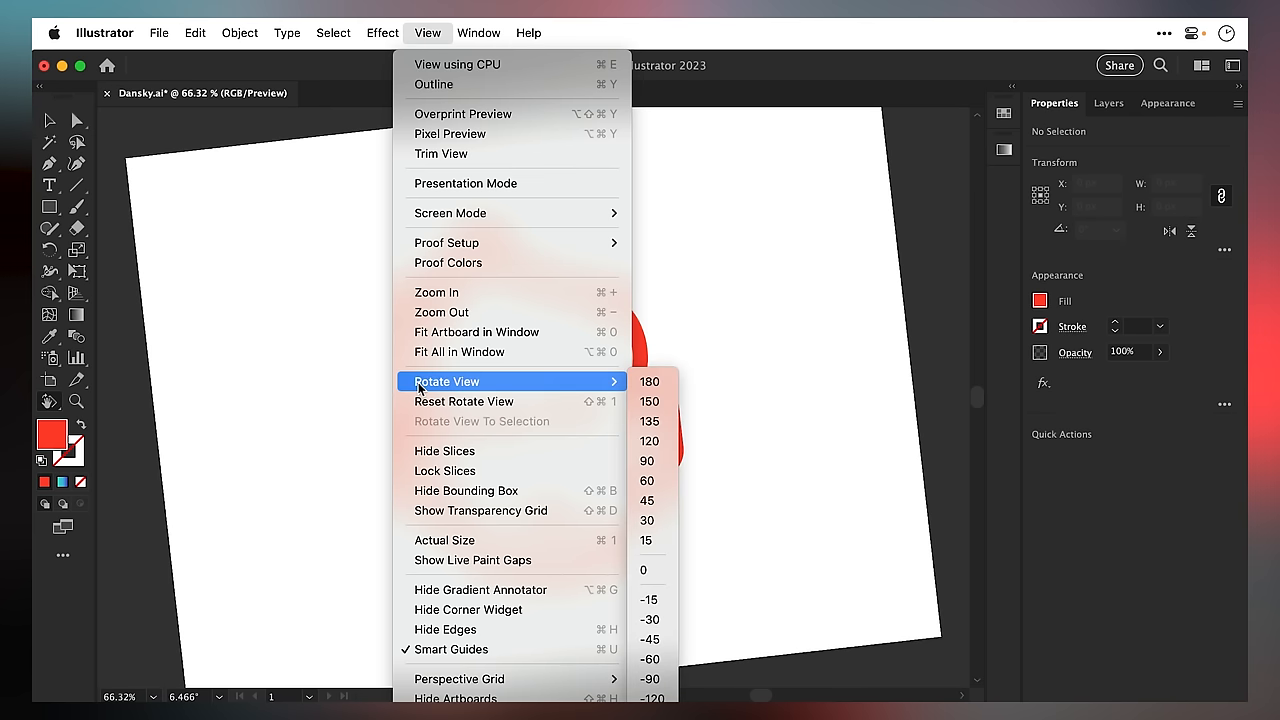